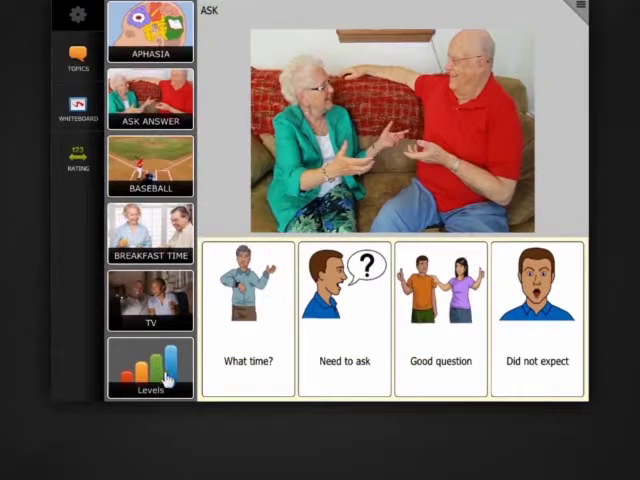
Bring up Rating Scale Settings from the Levels topic in System Levels
click(150, 370)
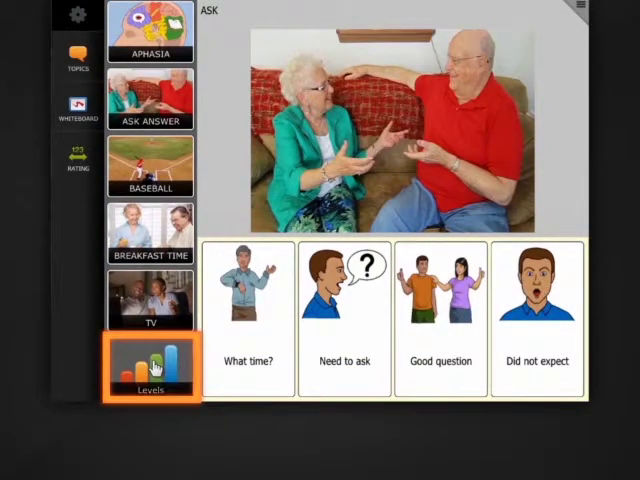
click(148, 370)
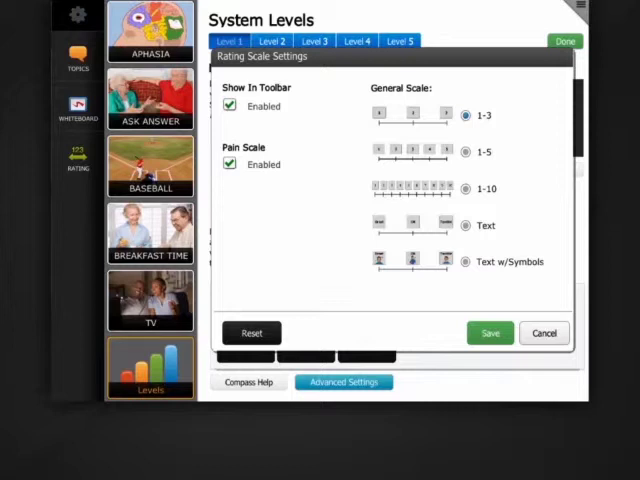
Set the General Scale to 1-5 instead of 1-3
click(466, 116)
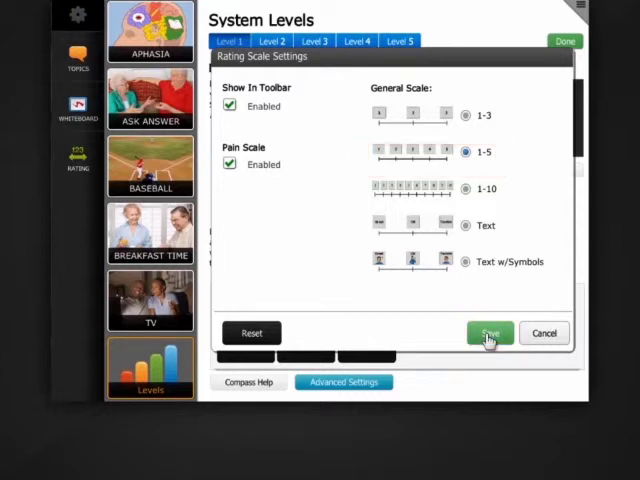
Save the 1-5 scale and disable the Pain Scale's Enabled option
click(230, 164)
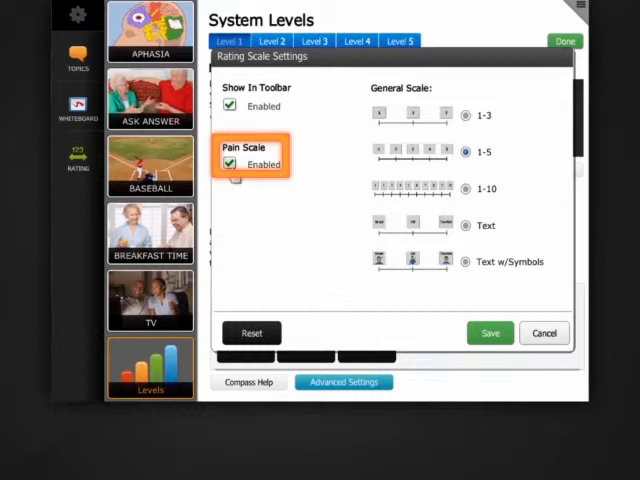
click(232, 162)
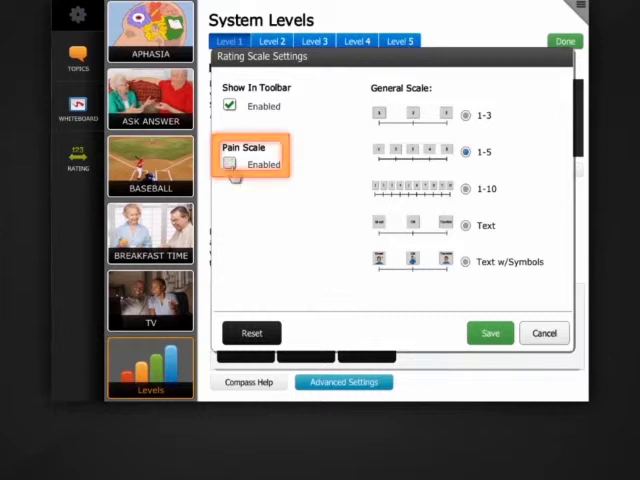